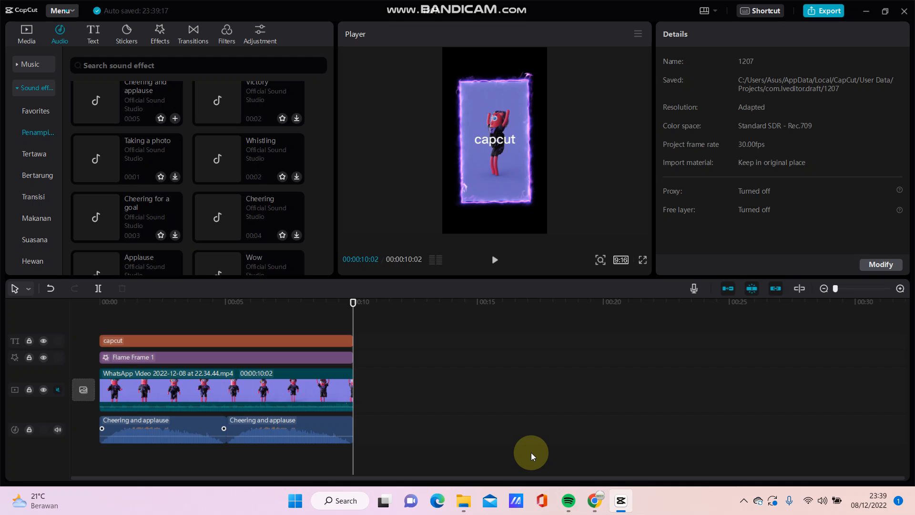
mouse_move(397, 435)
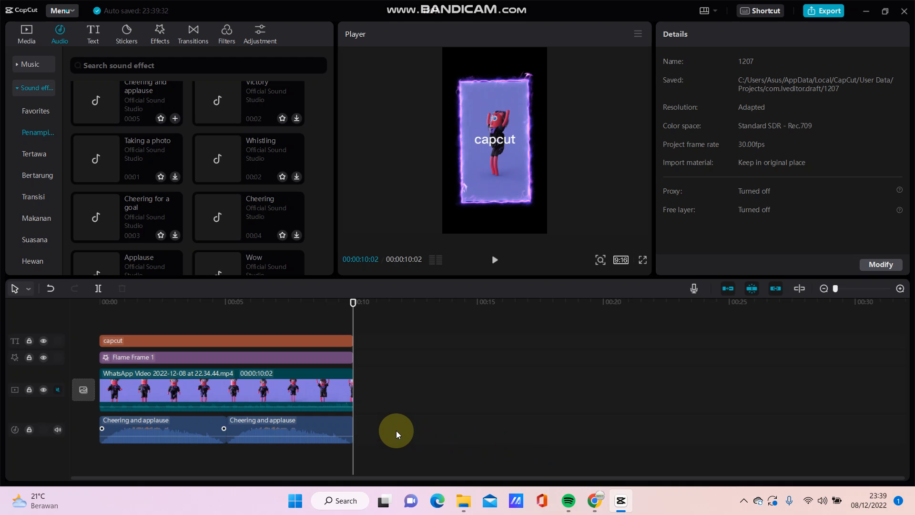
mouse_move(368, 436)
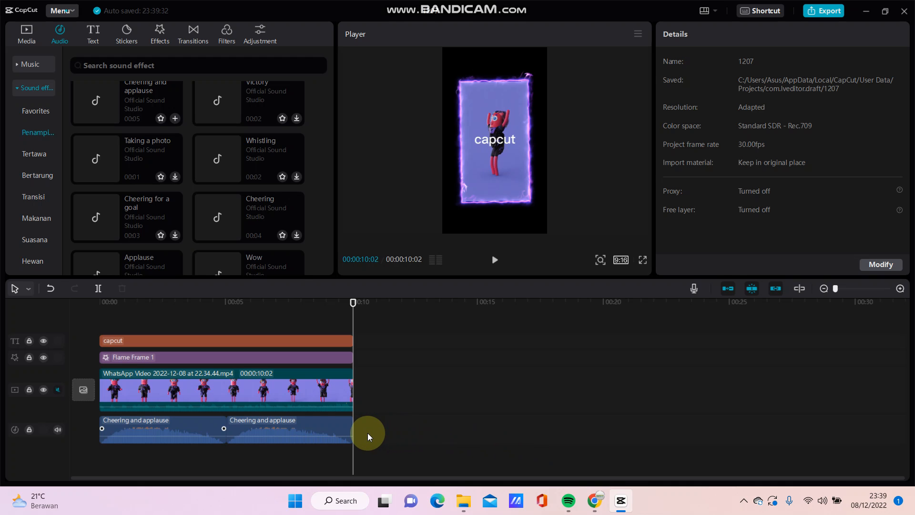
mouse_move(381, 434)
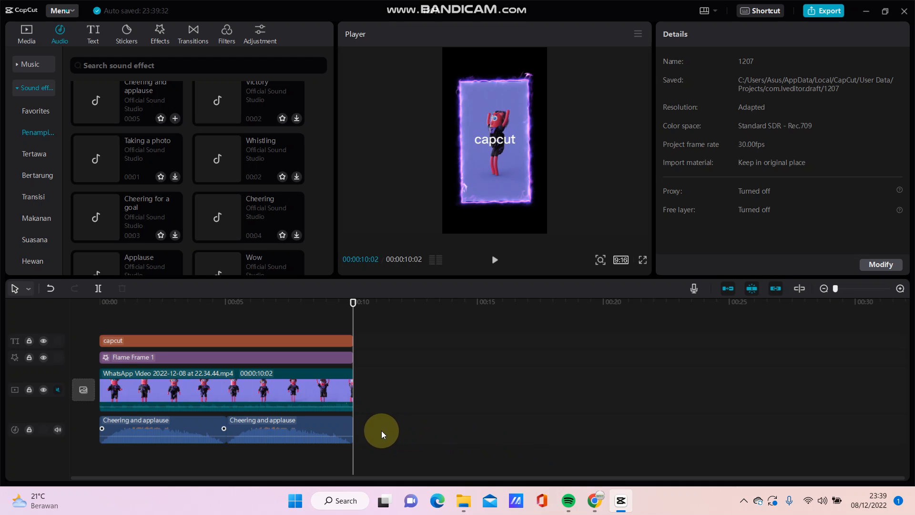
mouse_move(268, 449)
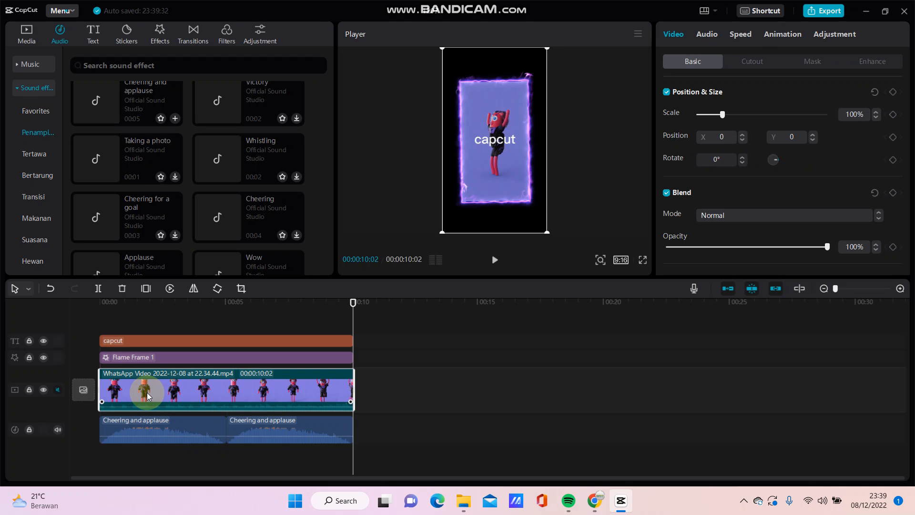
- Inspect the WhatsApp video, Flame Frame 1 effect and capcut text clip settings in turn
left_click(154, 431)
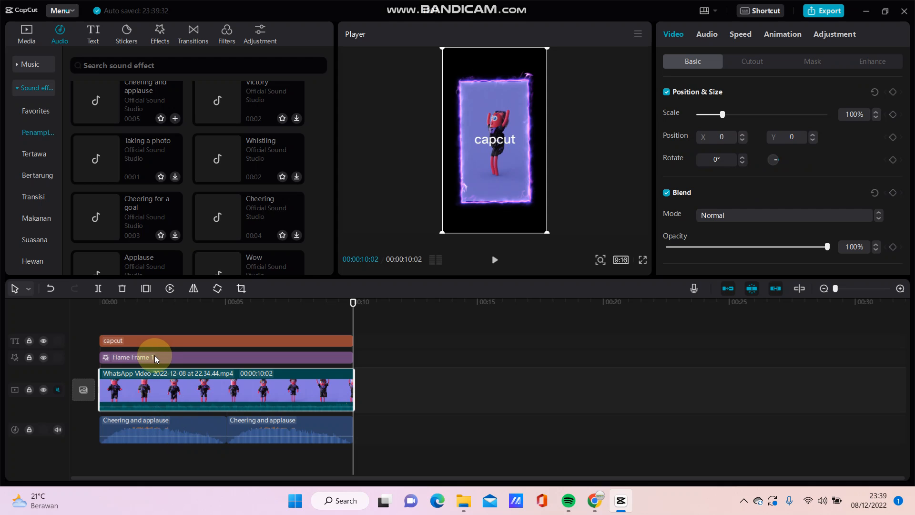
left_click(175, 357)
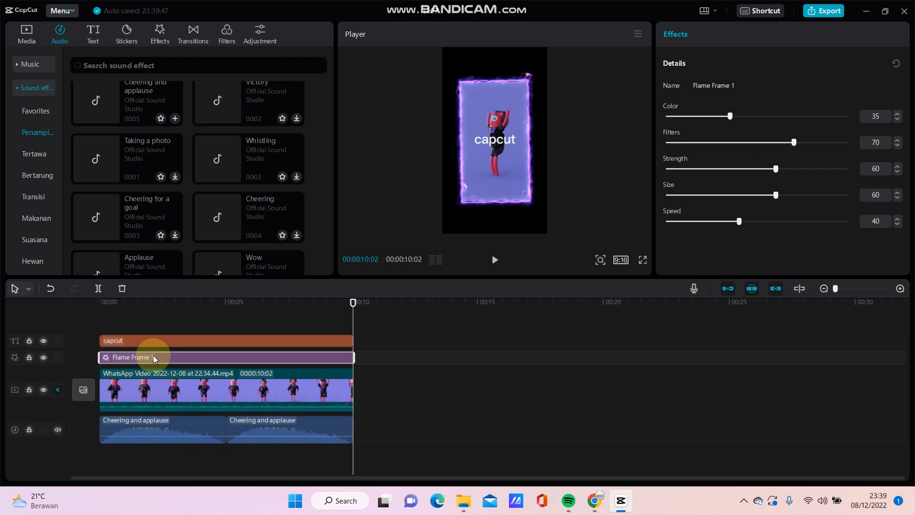
left_click(222, 340)
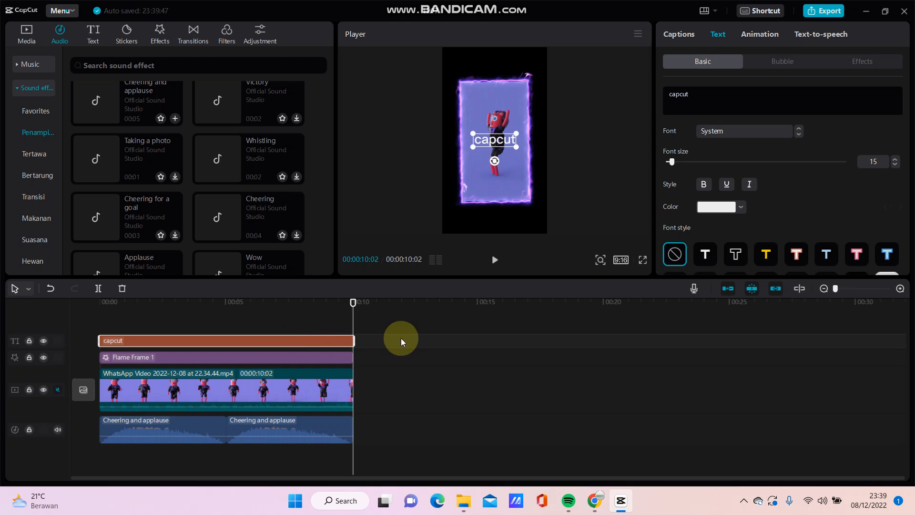
mouse_move(352, 303)
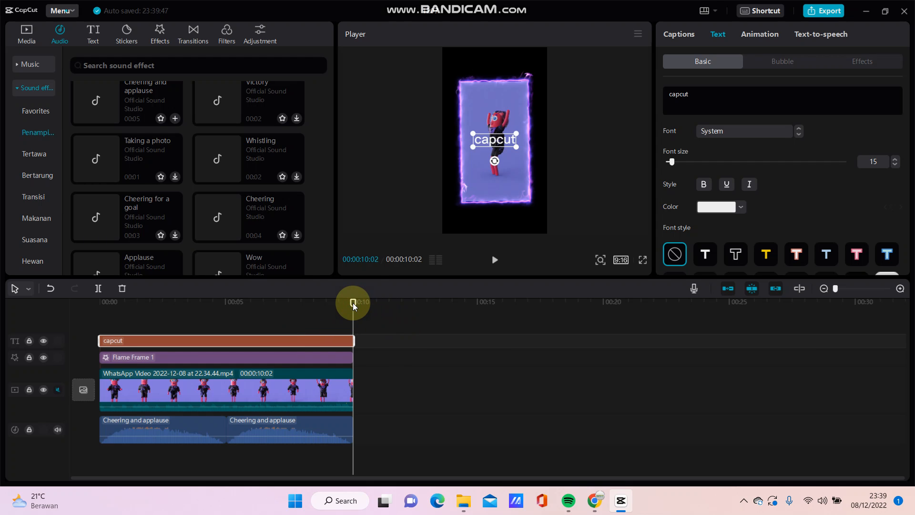
left_click(288, 427)
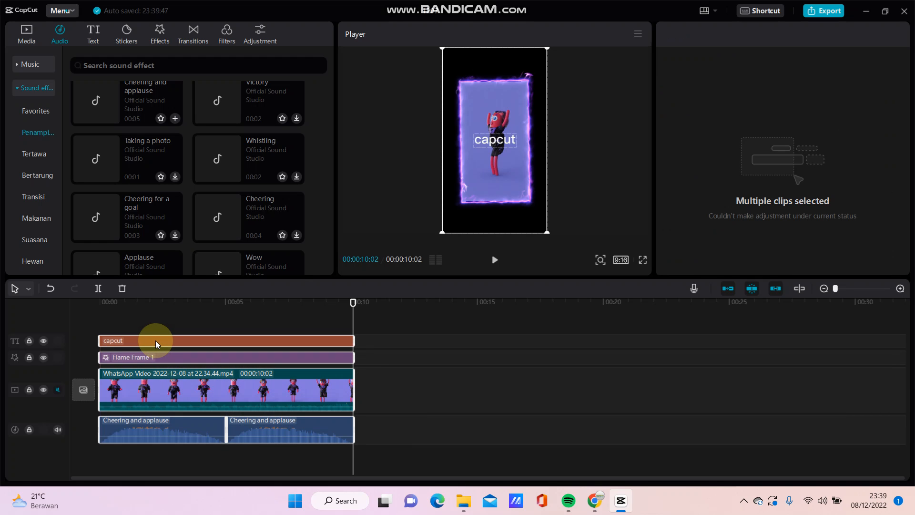
- Create a compound clip from the selected text, effect, video and audio clips
right_click(156, 341)
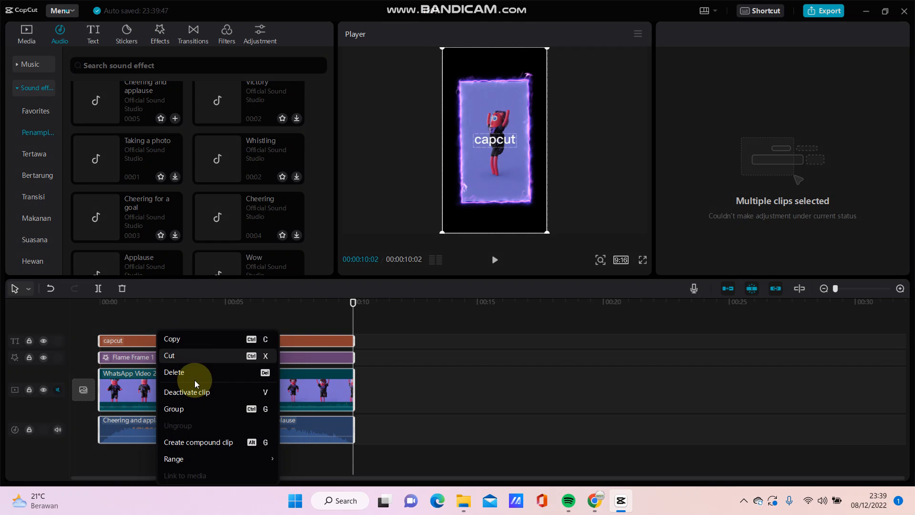
mouse_move(194, 445)
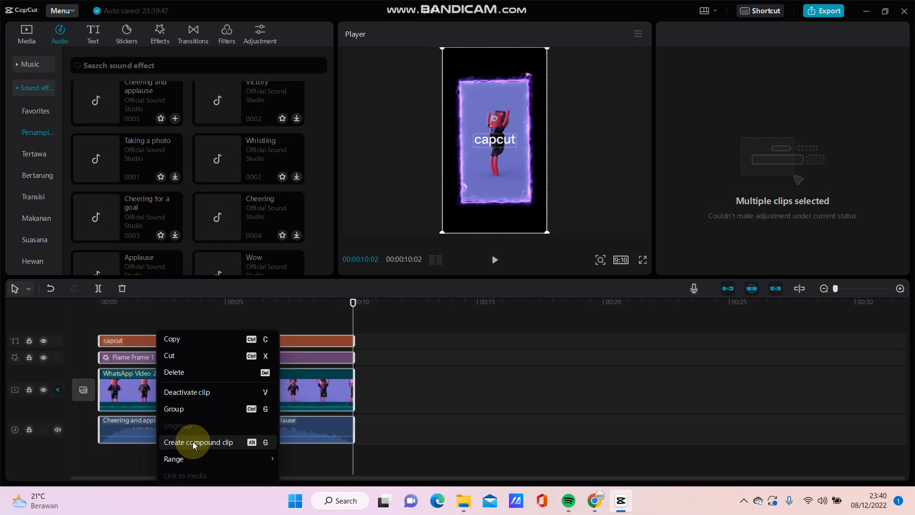
left_click(198, 441)
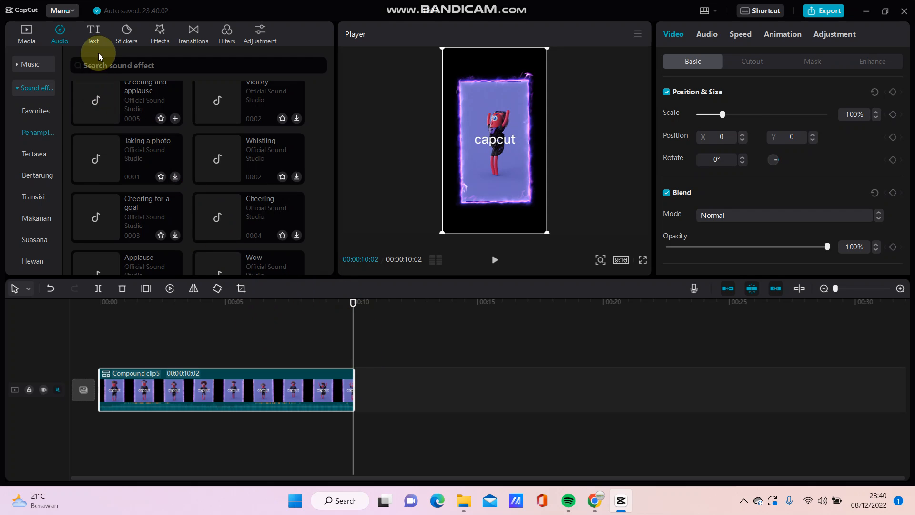
- Switch from the Text presets to the local Media library of imported files
left_click(93, 34)
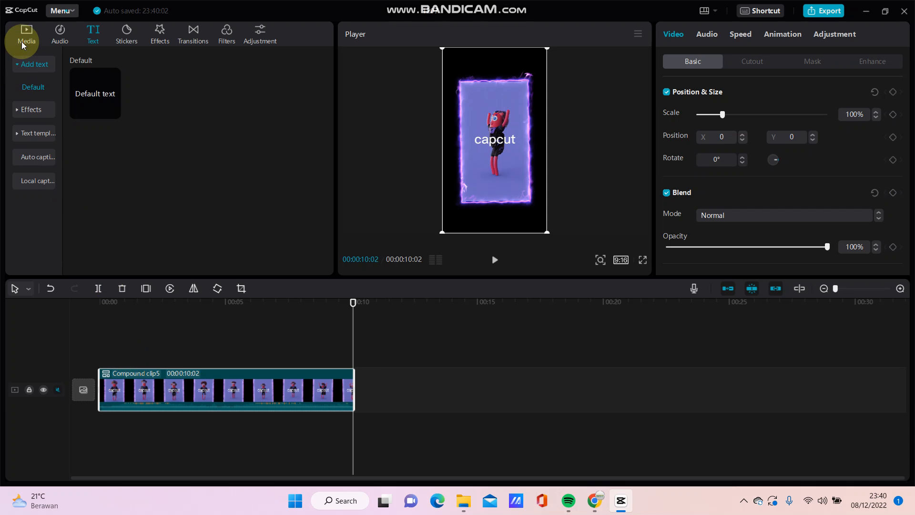
left_click(25, 33)
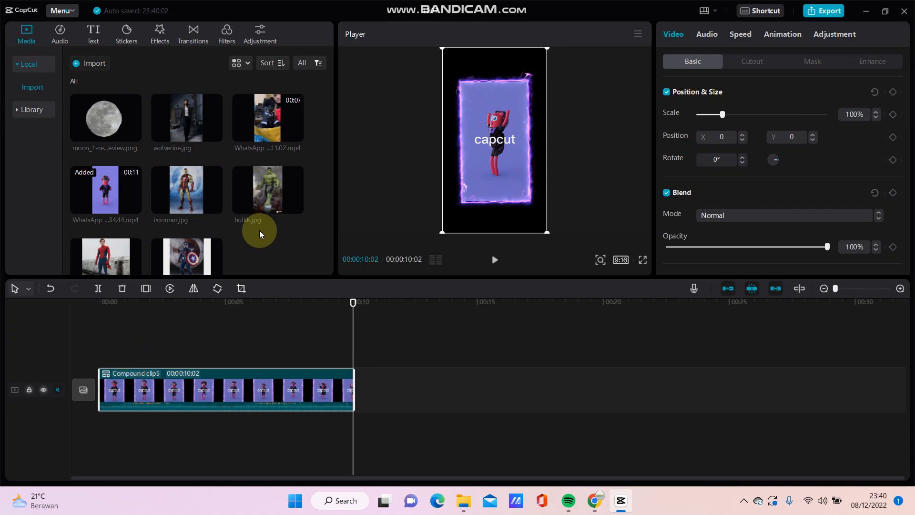
mouse_move(324, 423)
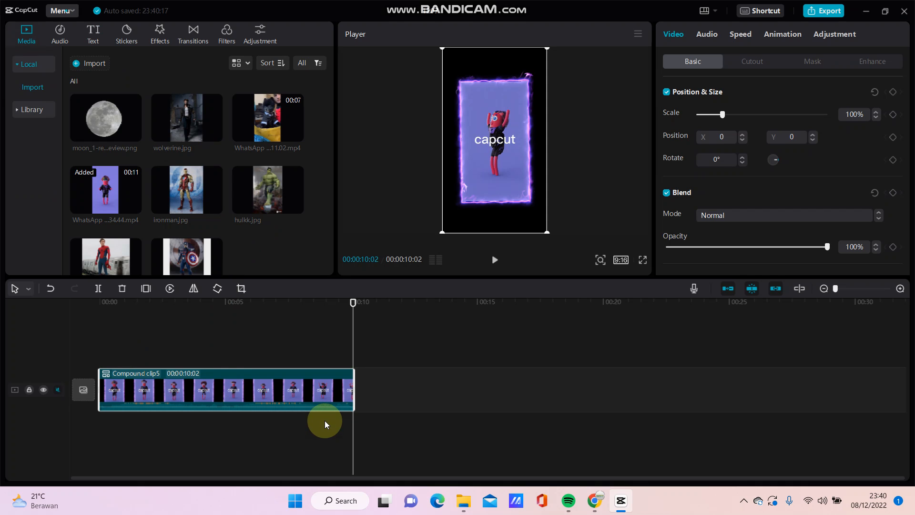
mouse_move(335, 424)
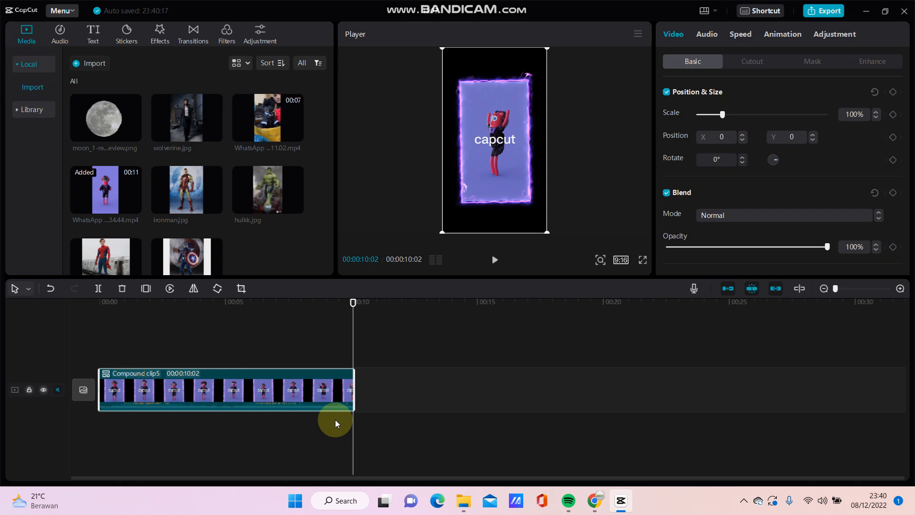